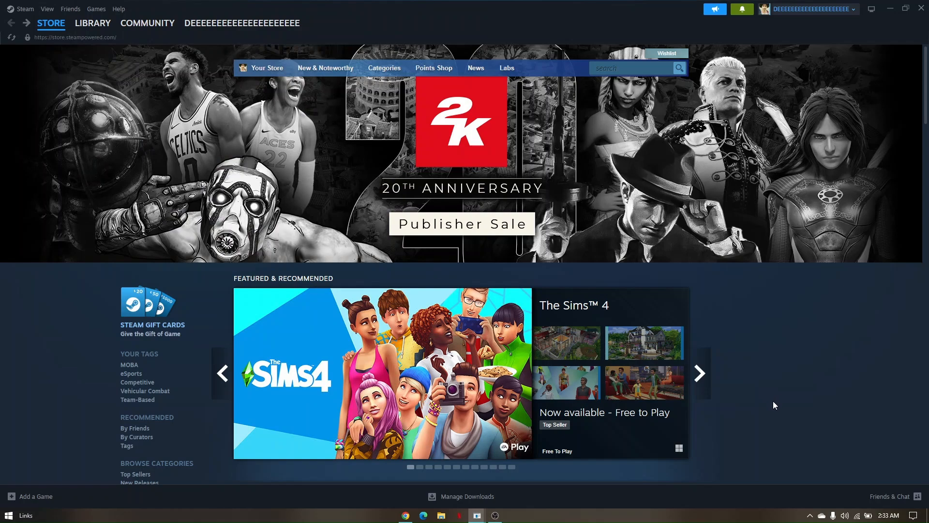
pyautogui.moveTo(769, 408)
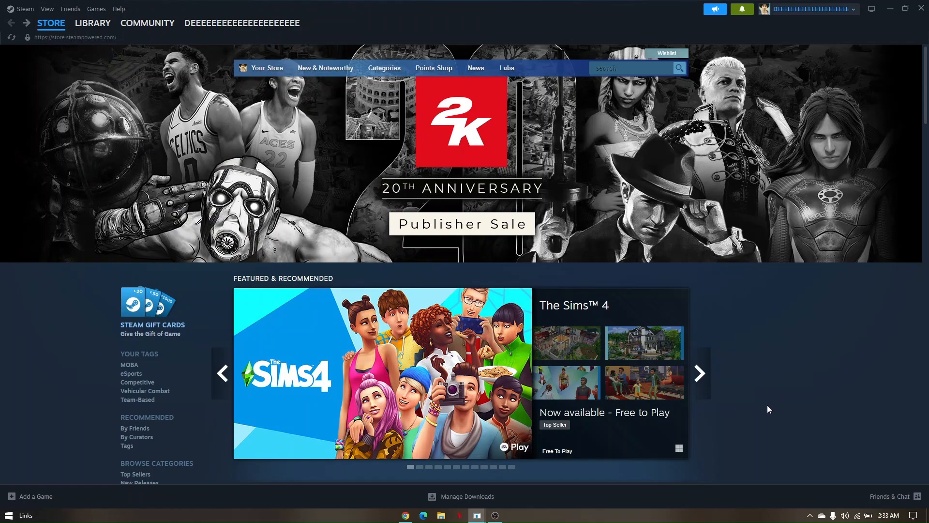
# - Bring up the Steam menu listing account, offline, settings and exit options
pyautogui.click(50, 23)
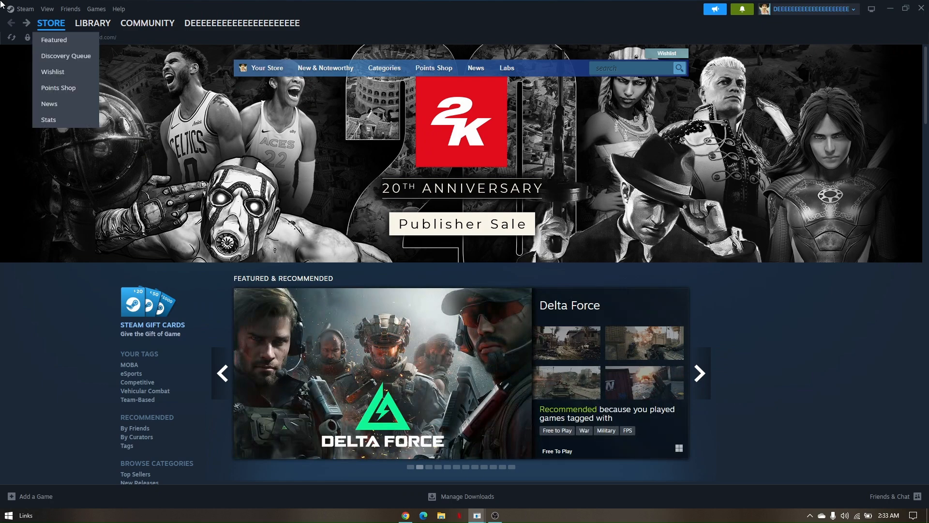
pyautogui.click(26, 9)
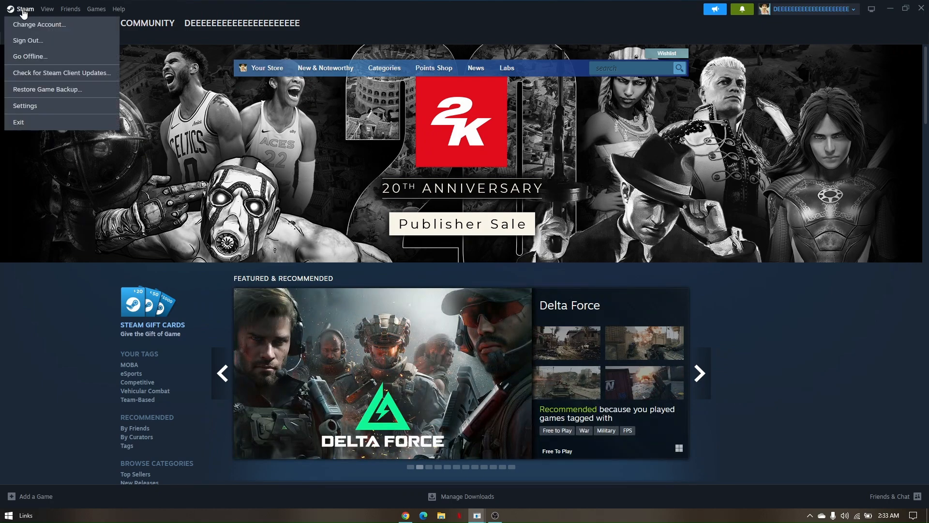
# - Open Settings on the Account page and scroll through the category sidebar
pyautogui.click(25, 105)
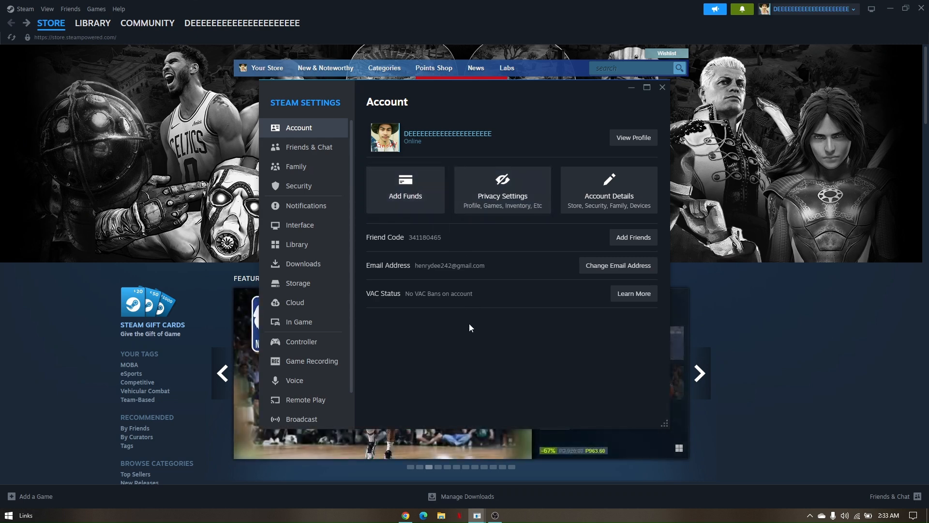
pyautogui.moveTo(483, 300)
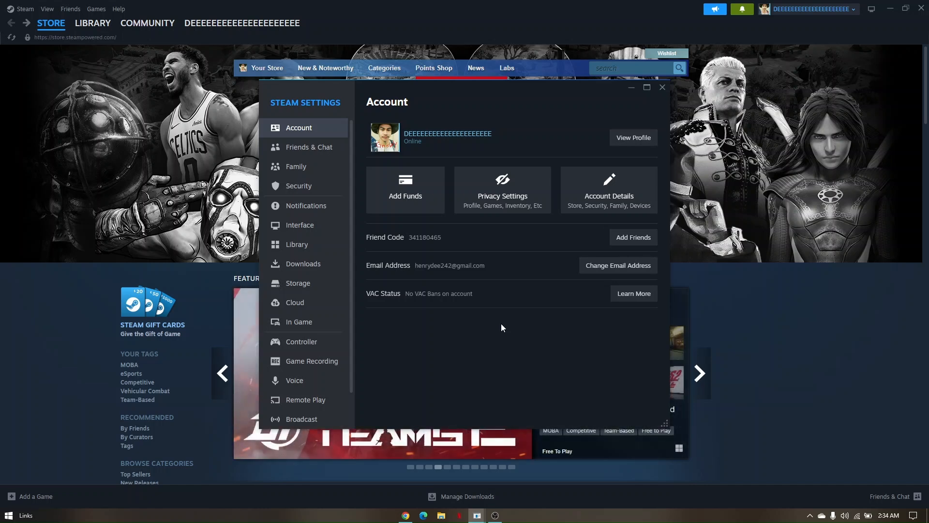
pyautogui.moveTo(304, 128)
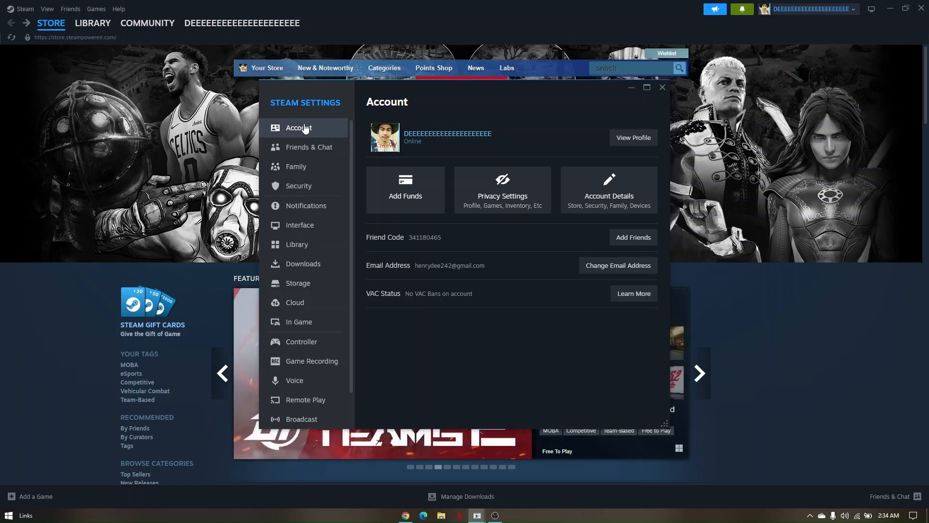
pyautogui.moveTo(507, 273)
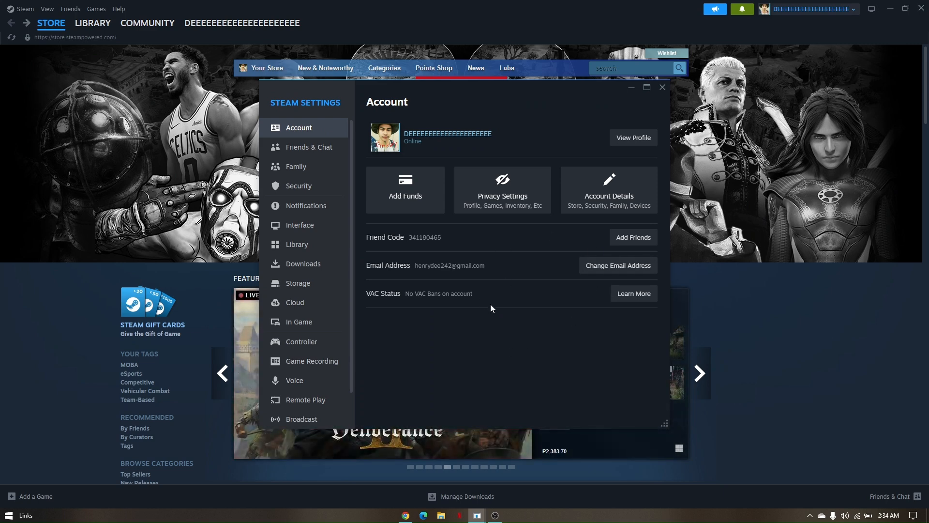
pyautogui.scroll(-3)
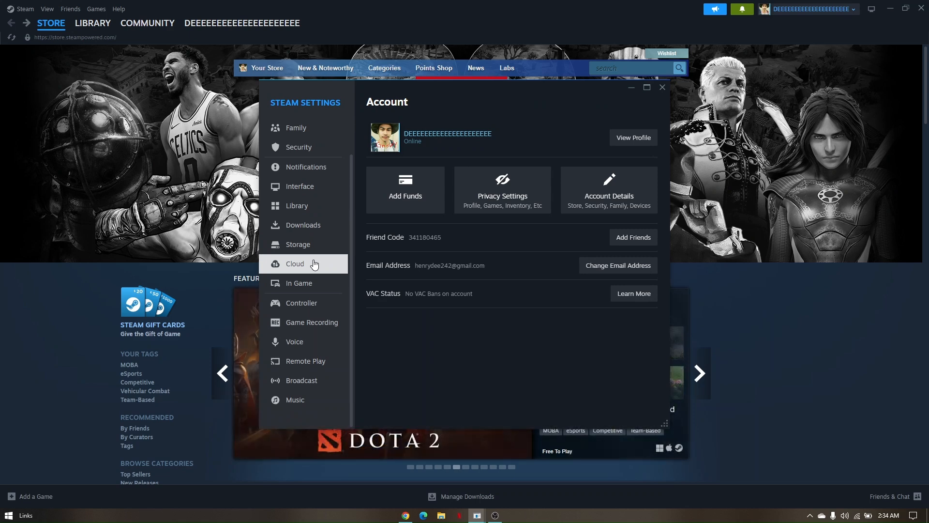
pyautogui.scroll(3)
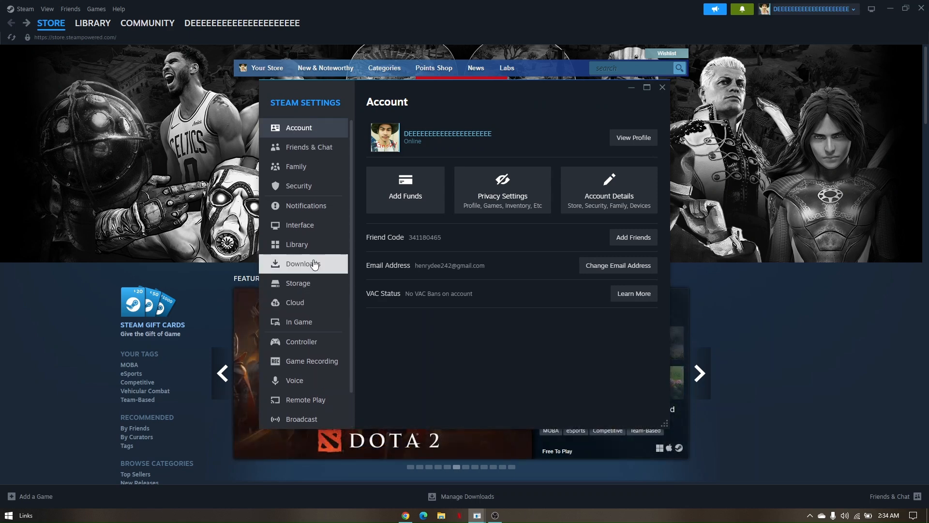
pyautogui.moveTo(418, 259)
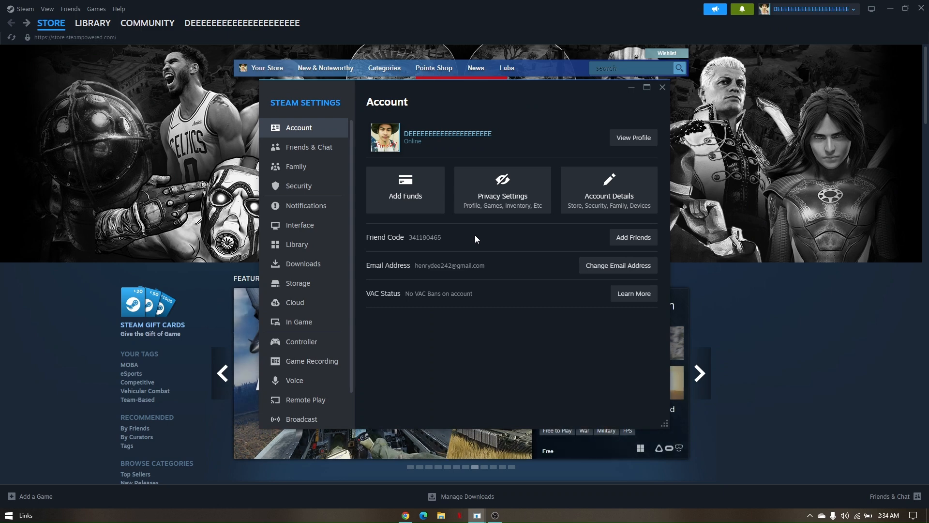
# - Close Settings and cycle the store's featured recommendations carousel
pyautogui.click(663, 87)
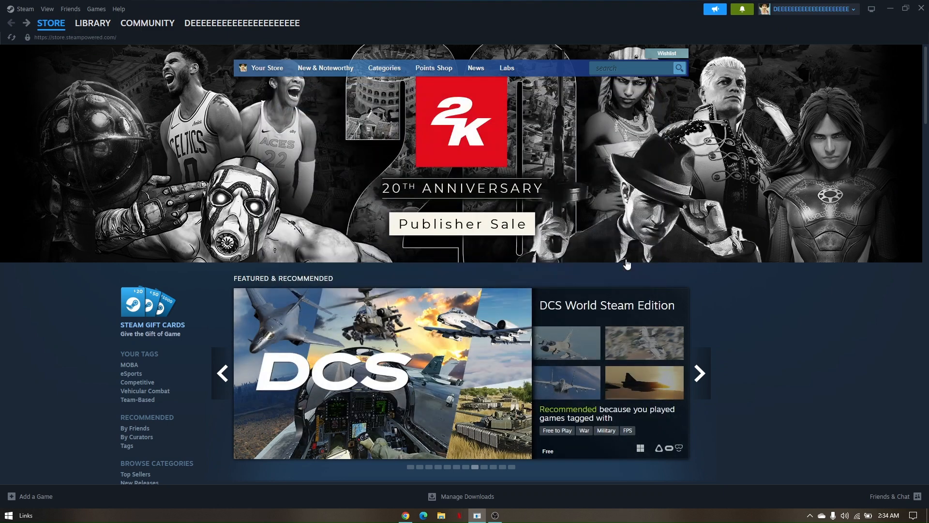
pyautogui.moveTo(782, 336)
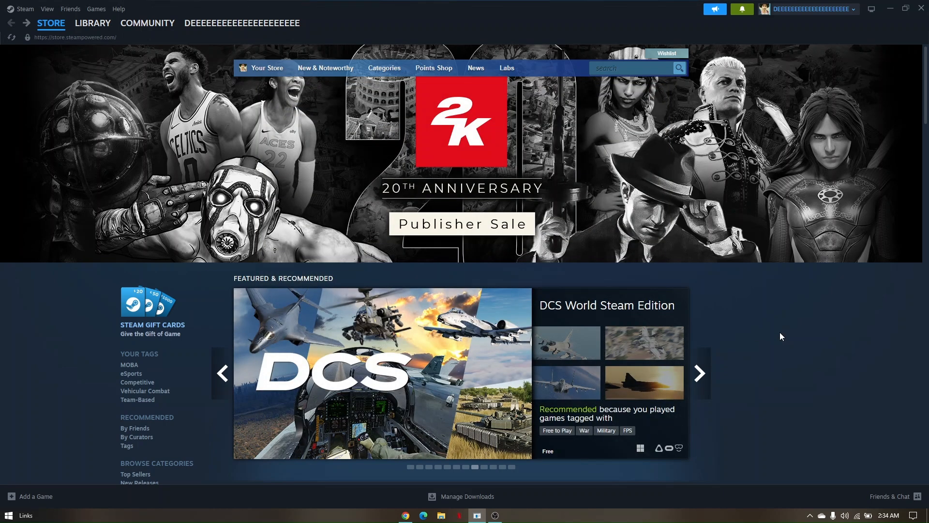
pyautogui.moveTo(778, 342)
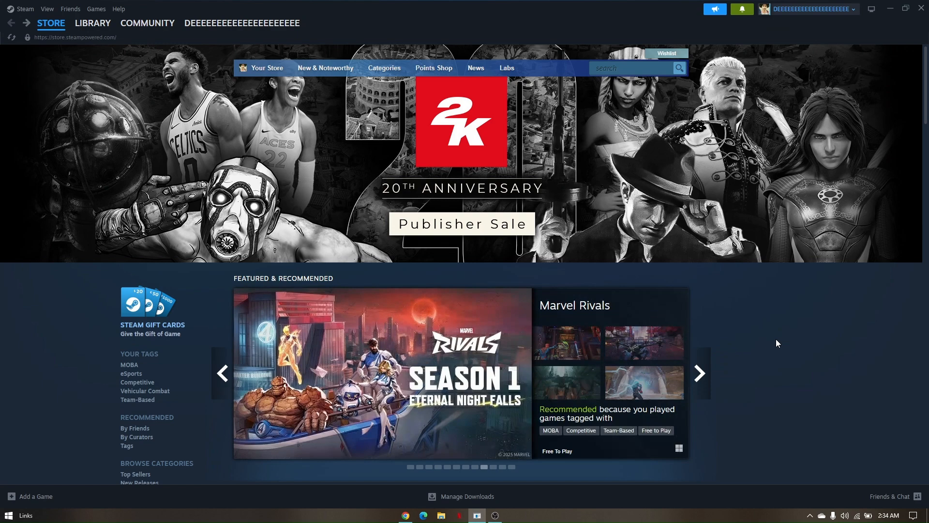
pyautogui.click(699, 373)
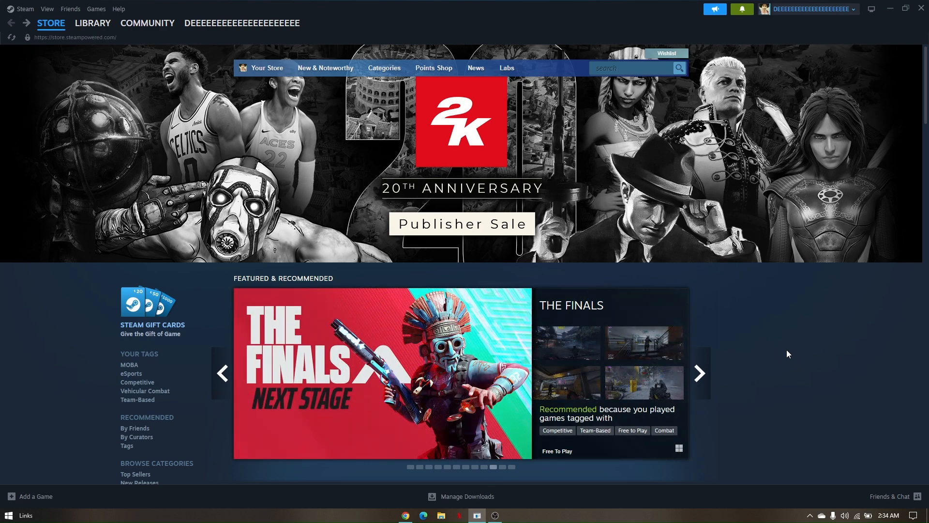
pyautogui.click(699, 372)
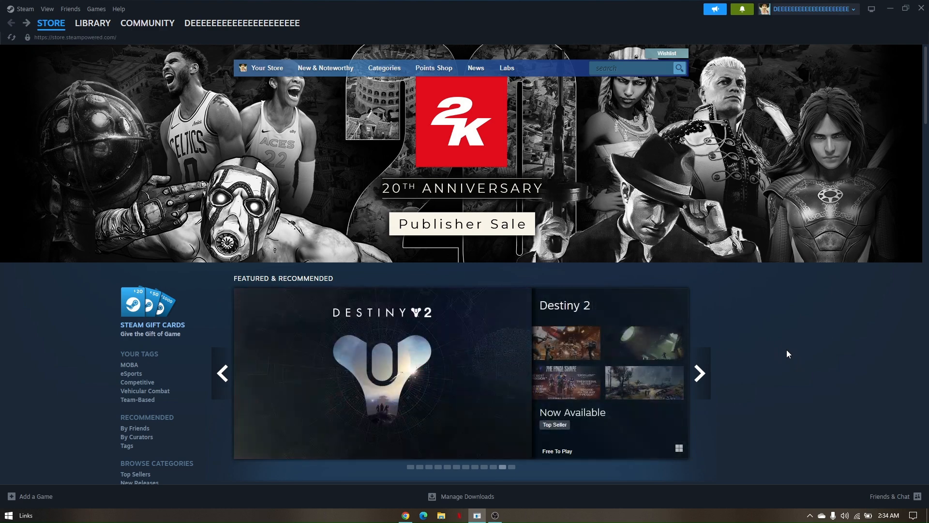
pyautogui.moveTo(785, 350)
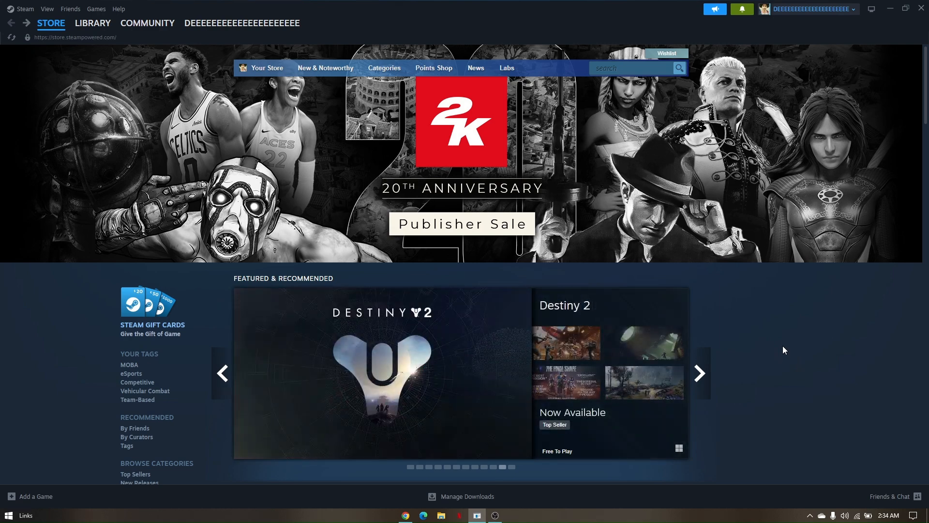
pyautogui.click(699, 373)
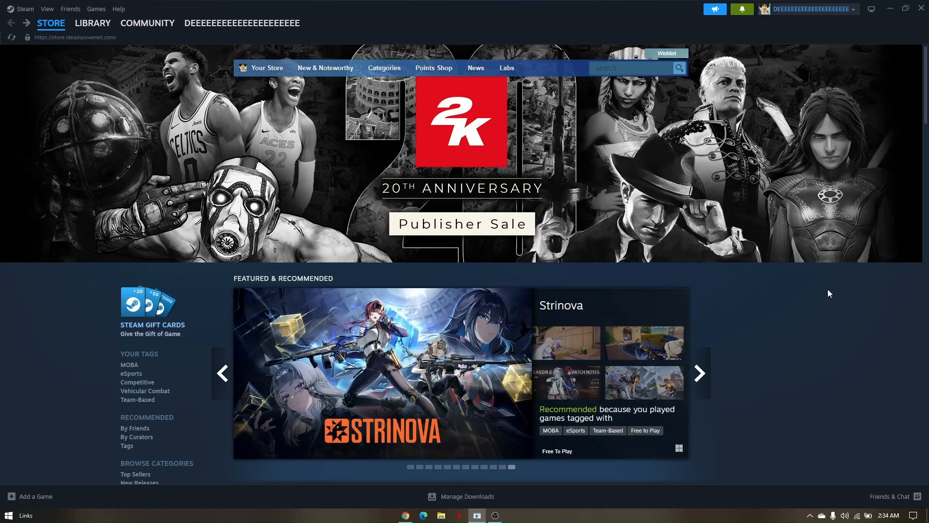
pyautogui.moveTo(794, 339)
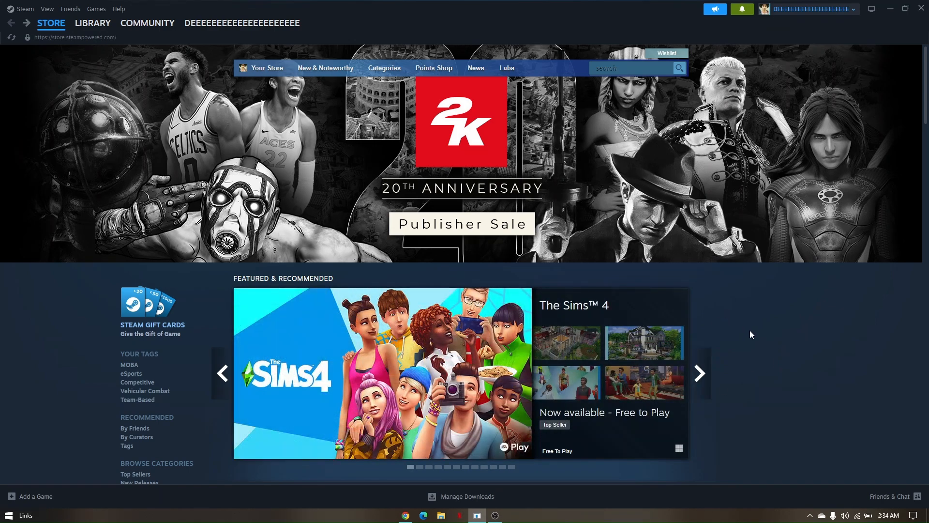
pyautogui.moveTo(768, 378)
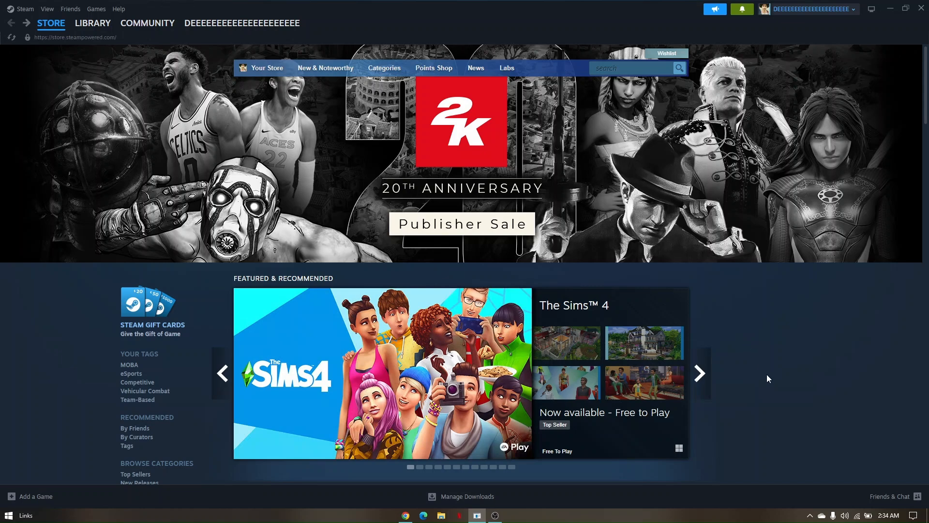